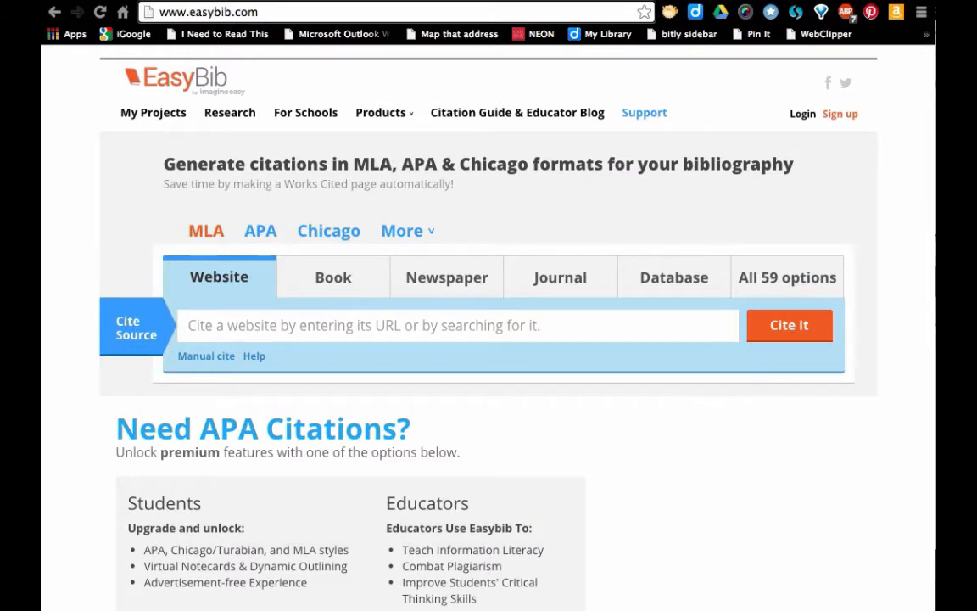
mouse_move(281, 15)
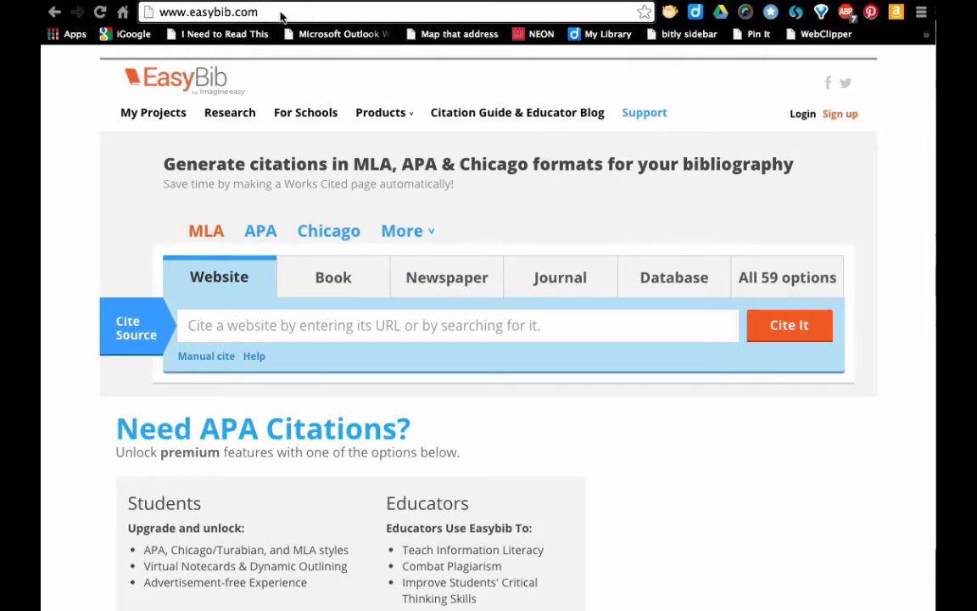
Go to EasyBib and start creating a new account from the header's Sign up link
click(207, 12)
text(www.)
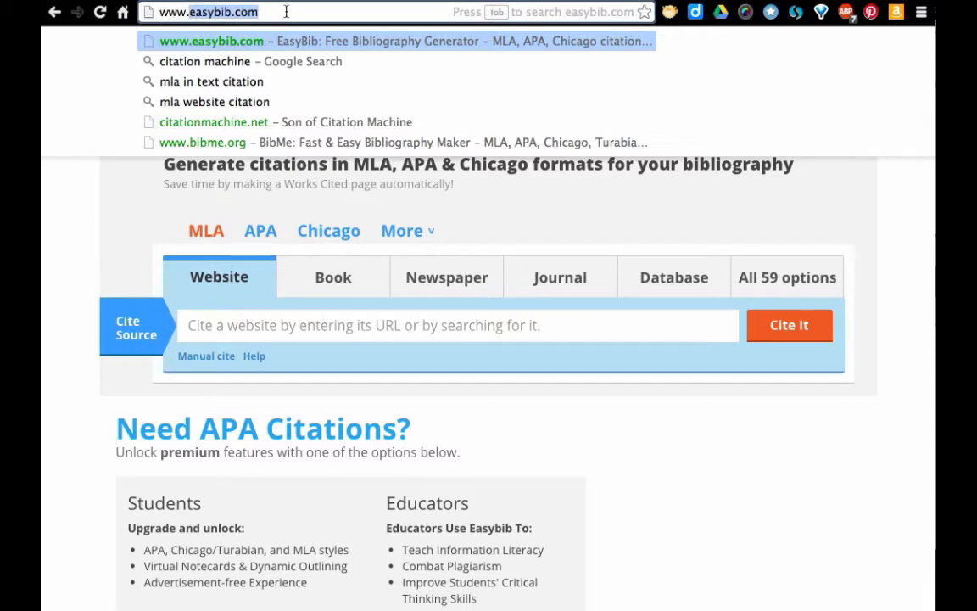
mouse_move(370, 12)
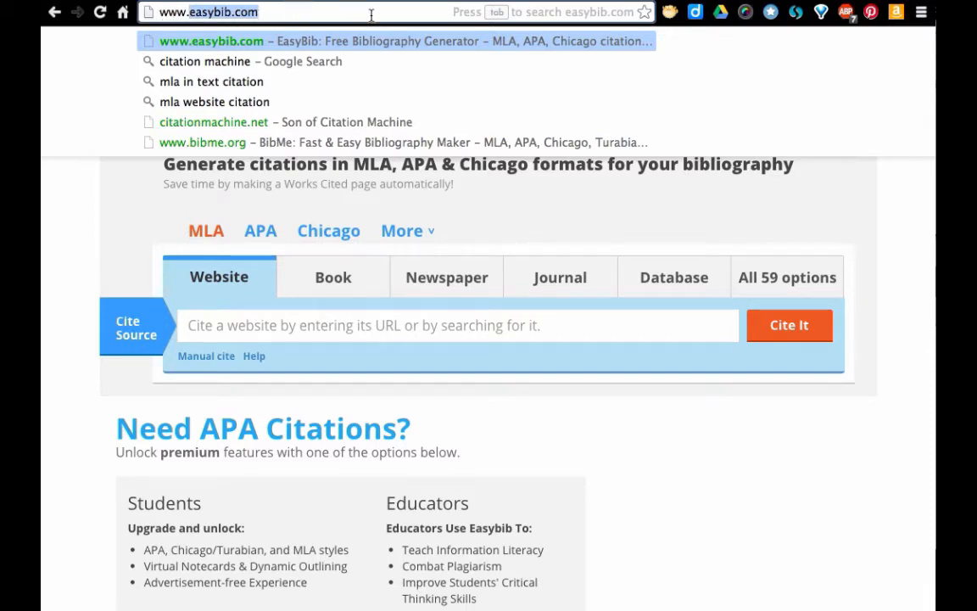
mouse_move(828, 159)
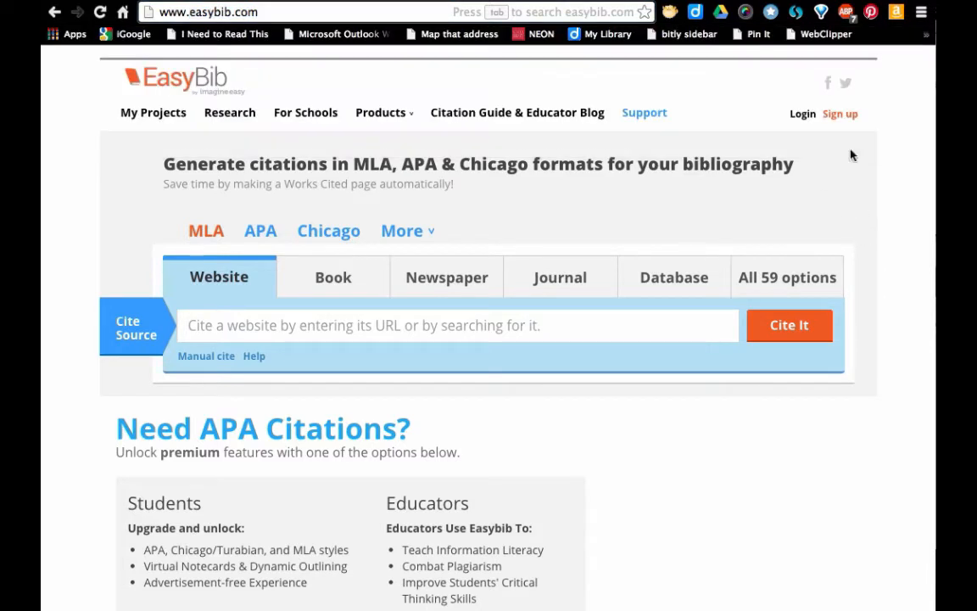
mouse_move(839, 119)
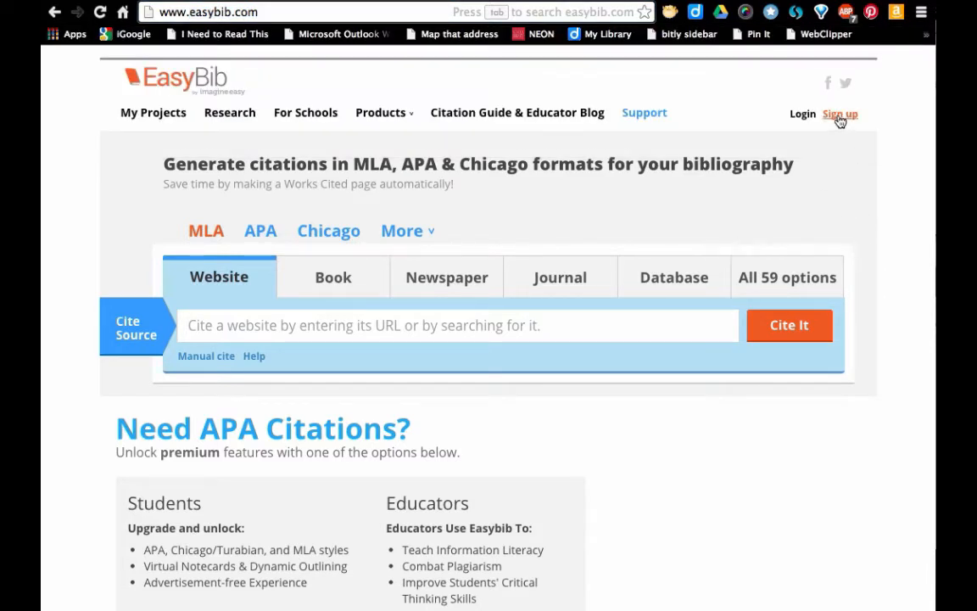
click(840, 113)
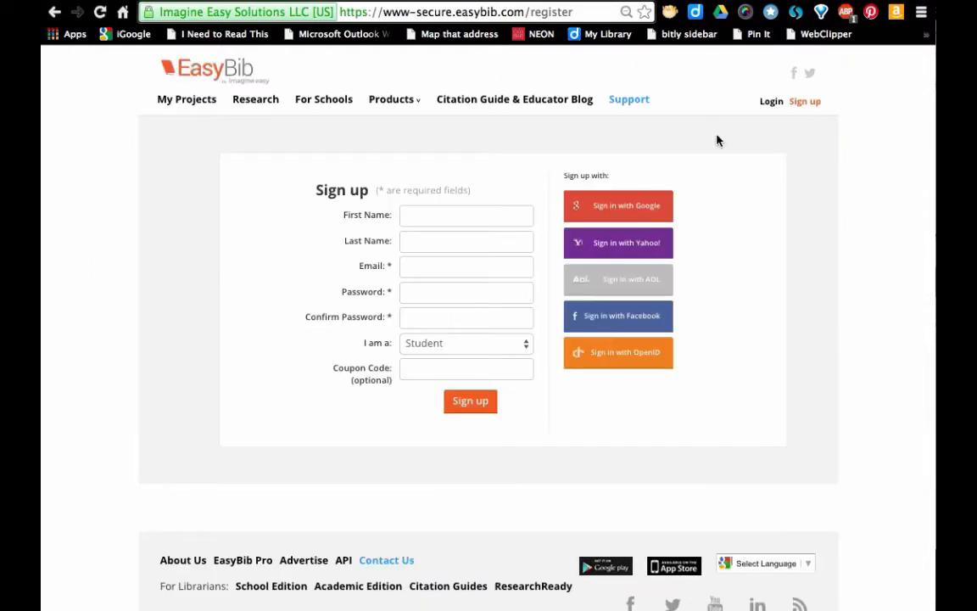
mouse_move(495, 330)
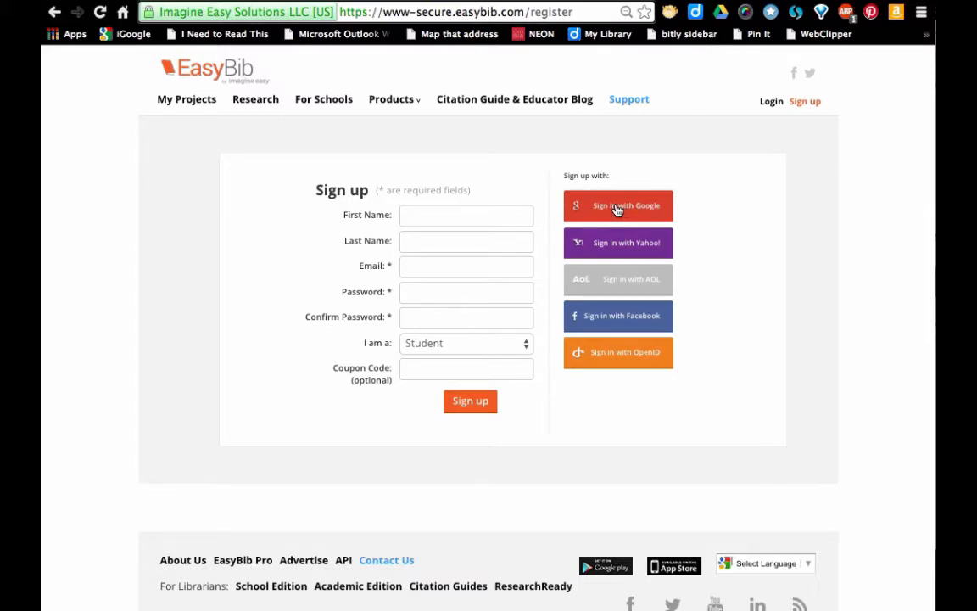
Sign up with Google, entering the email starting 'jan' and the password, and submit the sign-in
click(617, 205)
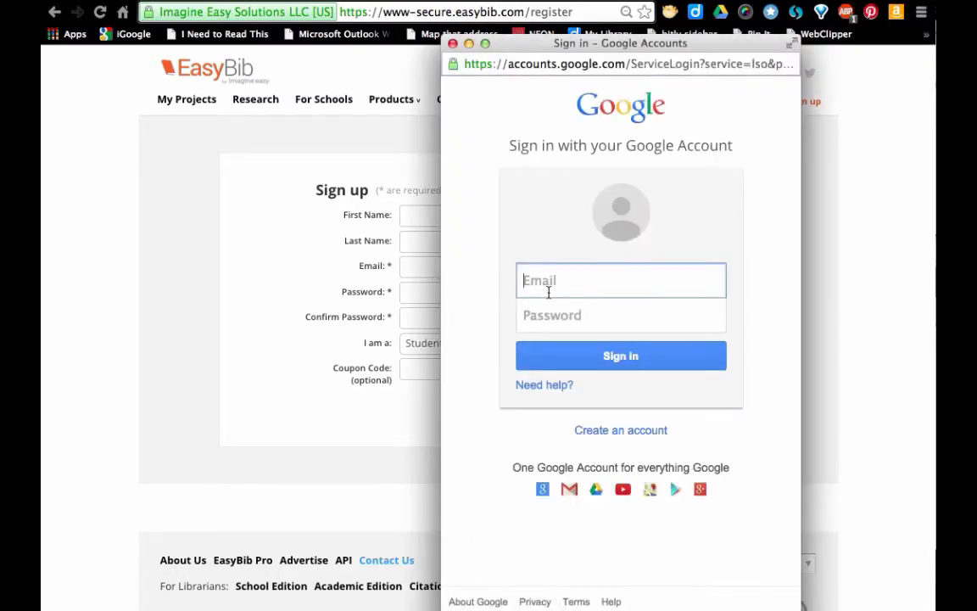
text(jan)
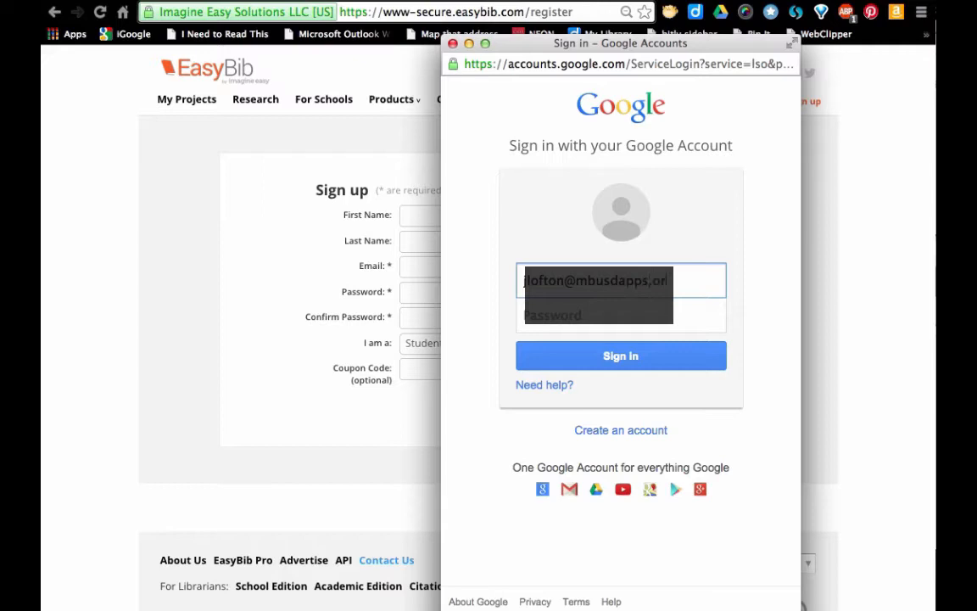
click(620, 313)
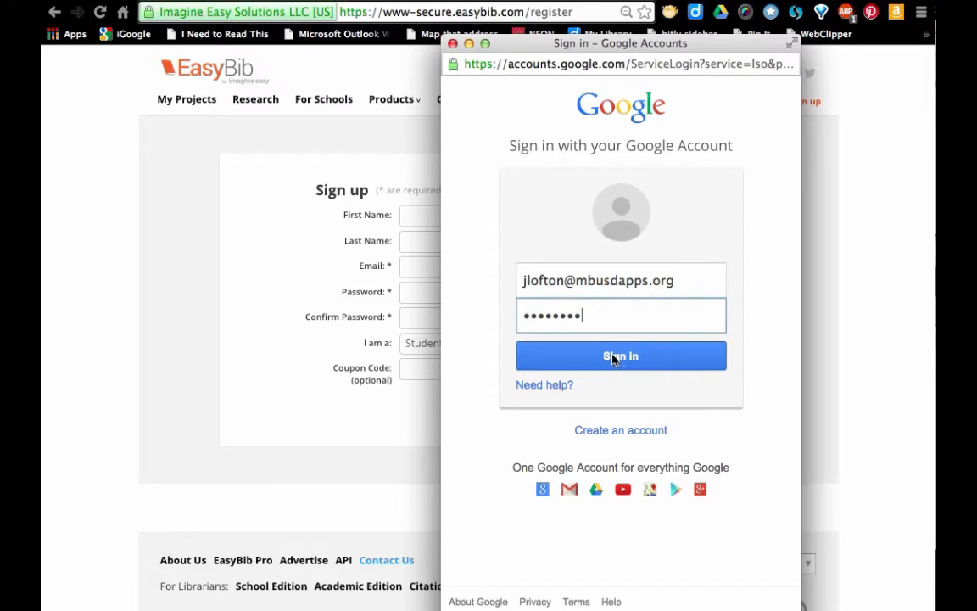
click(621, 356)
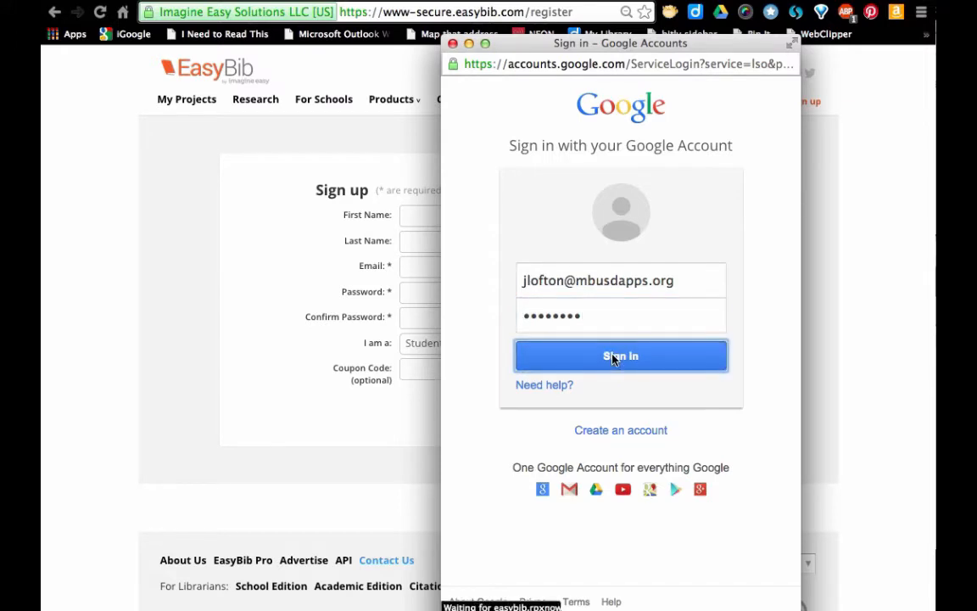
click(620, 356)
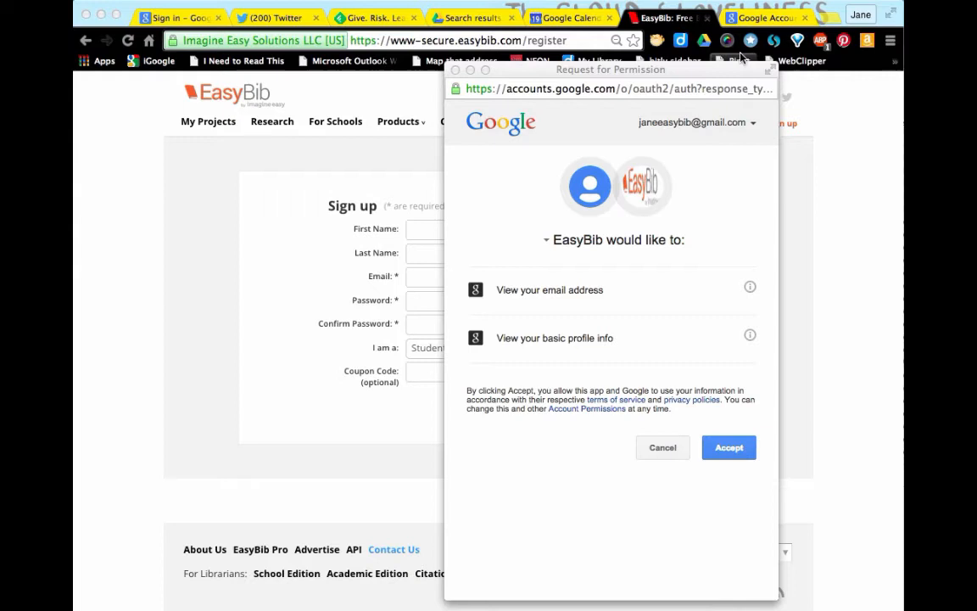
mouse_move(730, 447)
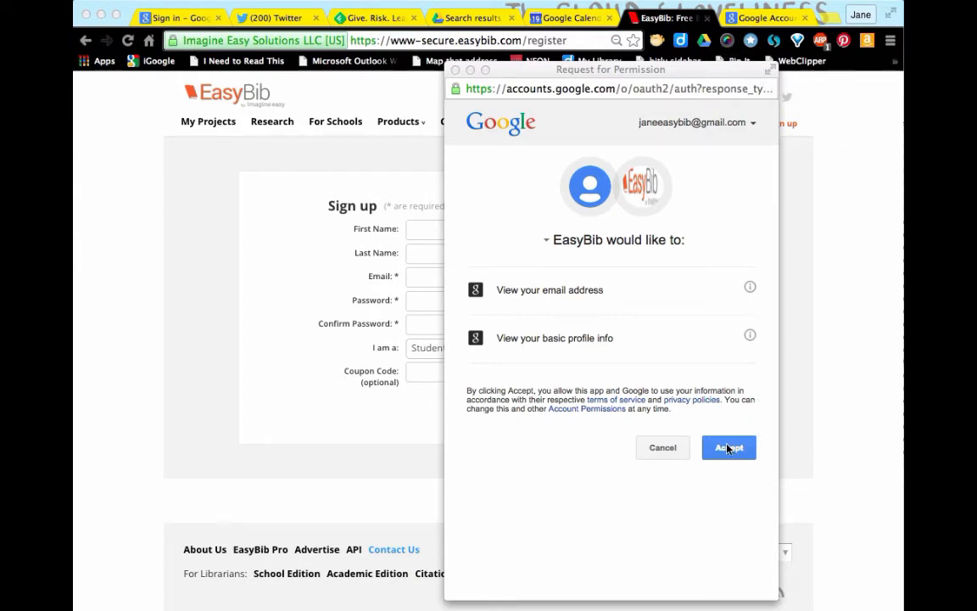
mouse_move(719, 453)
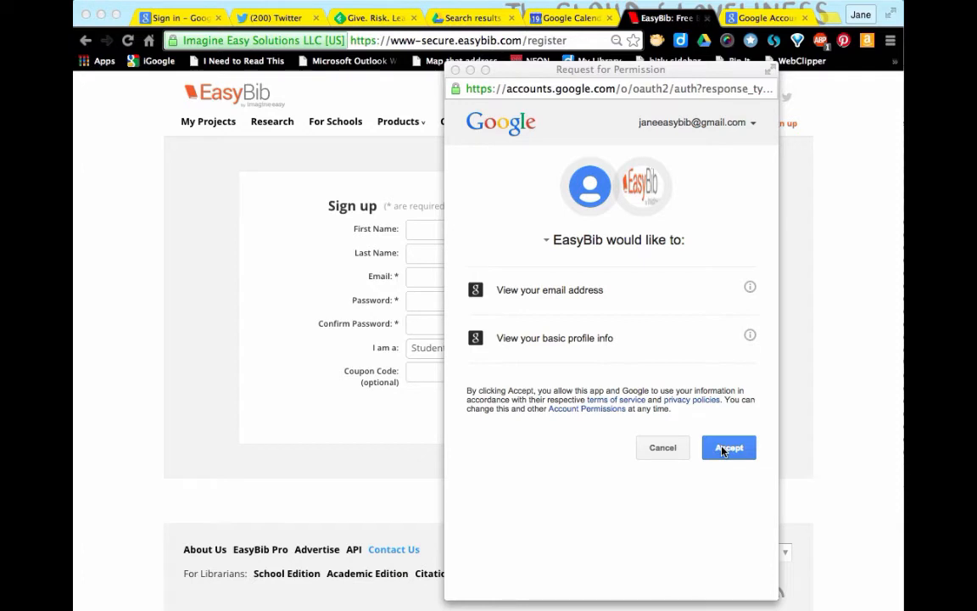
Accept the permission request so EasyBib can view the email address and basic profile info
click(730, 448)
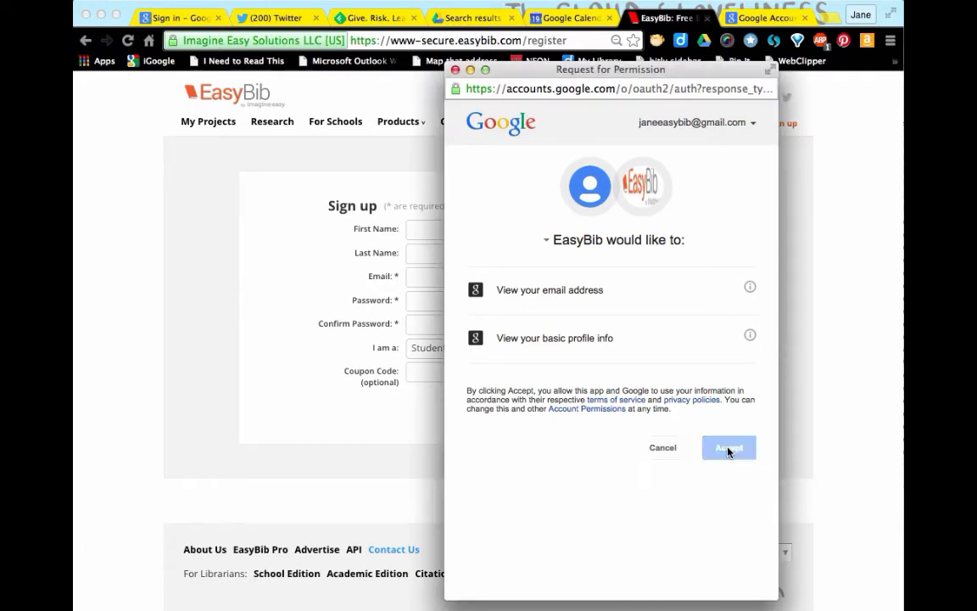
click(729, 448)
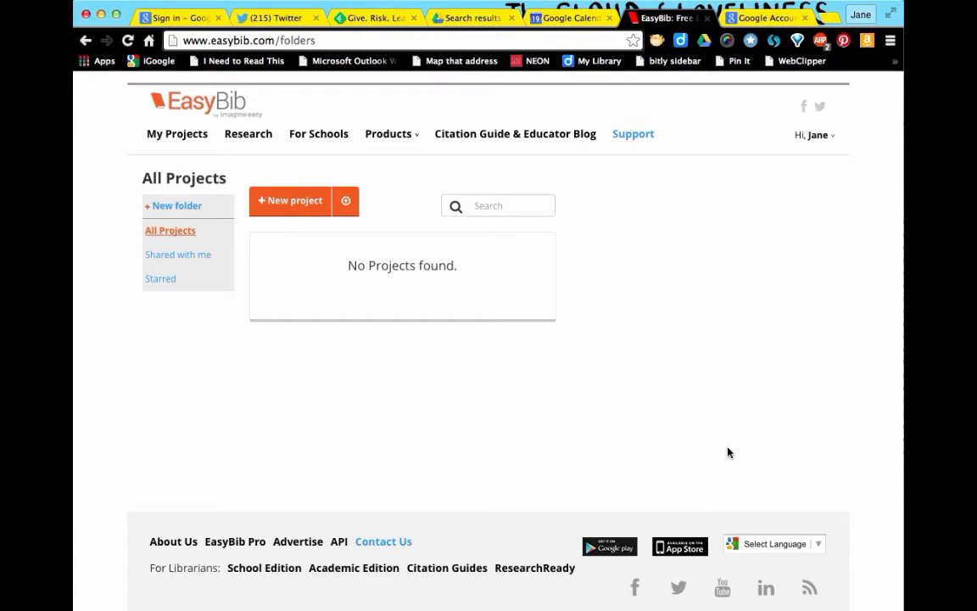
mouse_move(712, 412)
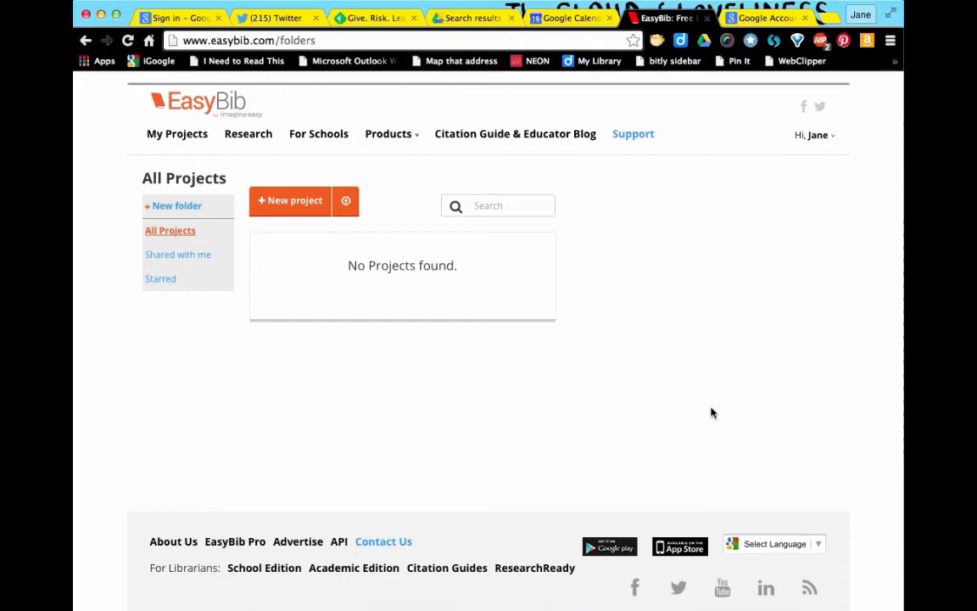
mouse_move(699, 193)
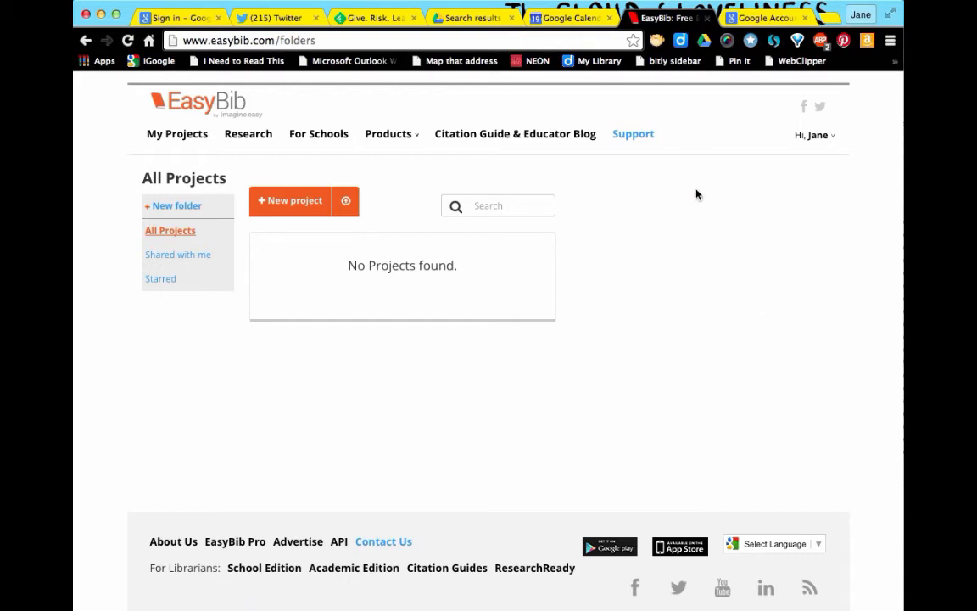
mouse_move(654, 317)
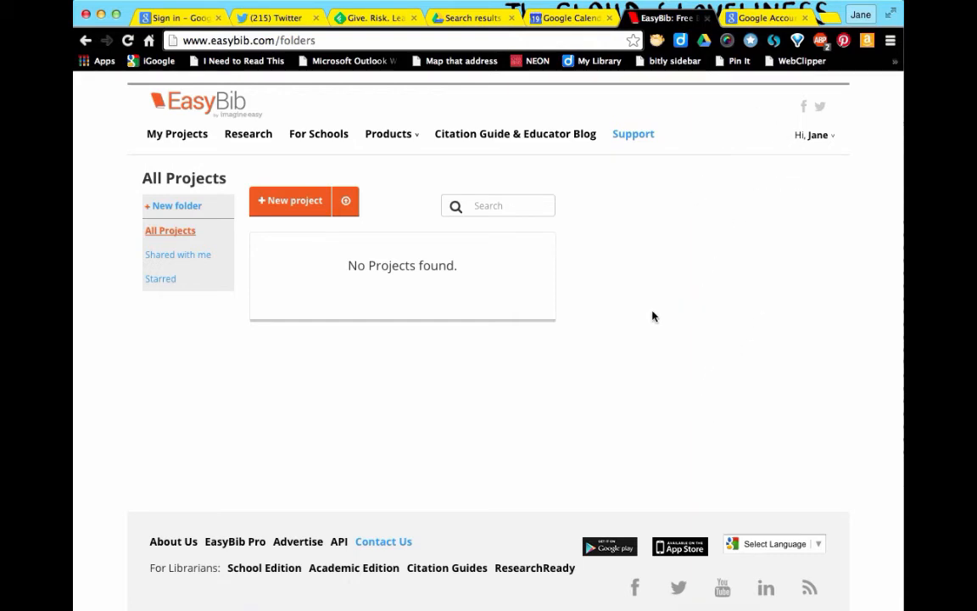
mouse_move(682, 295)
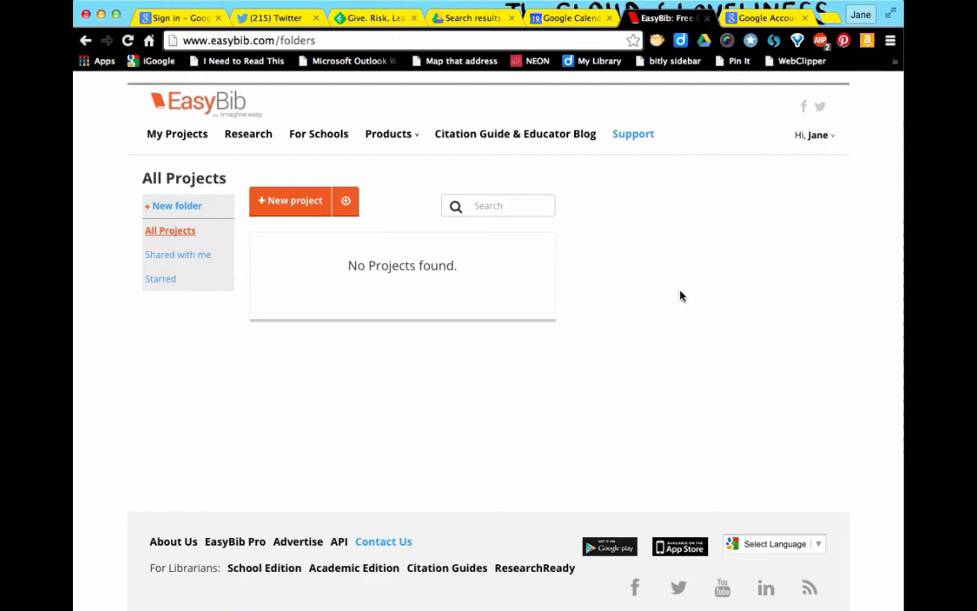
mouse_move(794, 189)
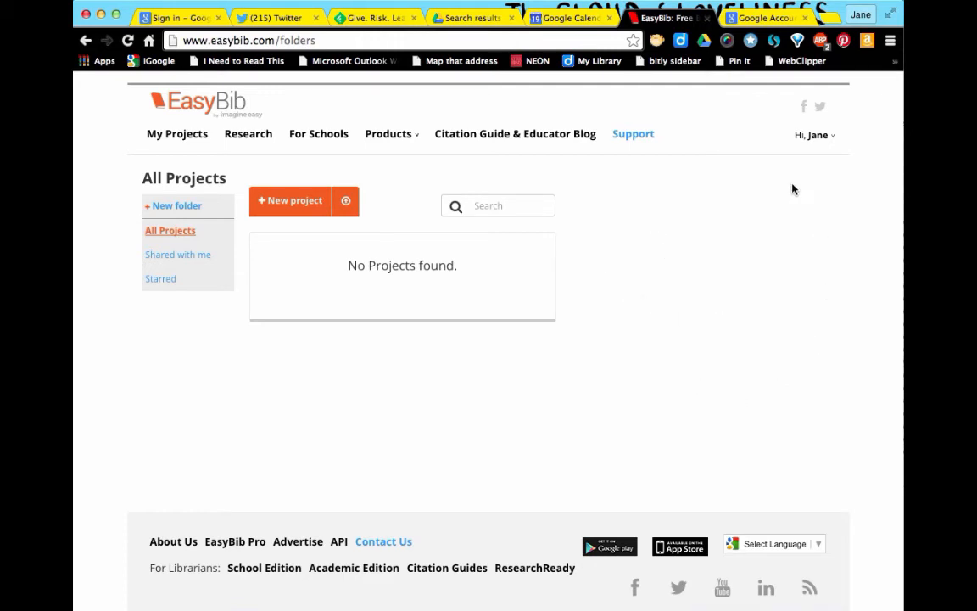
Show the 'Hi, Jane' account dropdown from the empty All Projects page
click(814, 136)
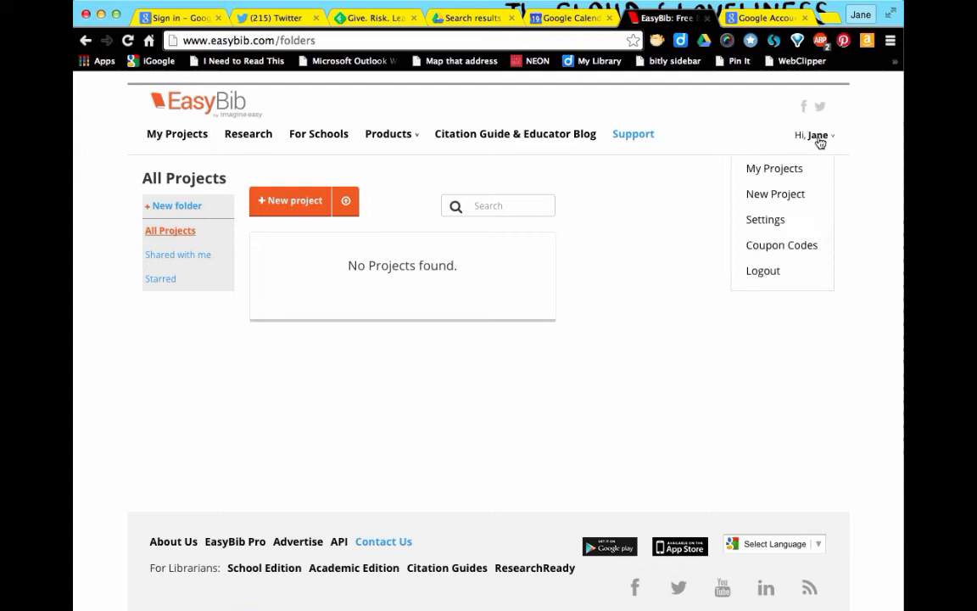
mouse_move(818, 139)
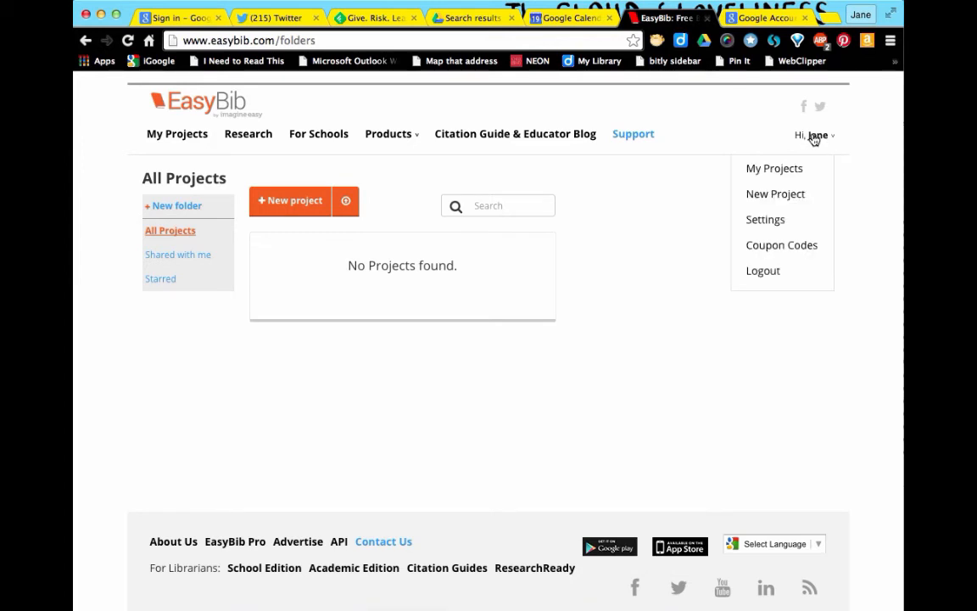
mouse_move(776, 254)
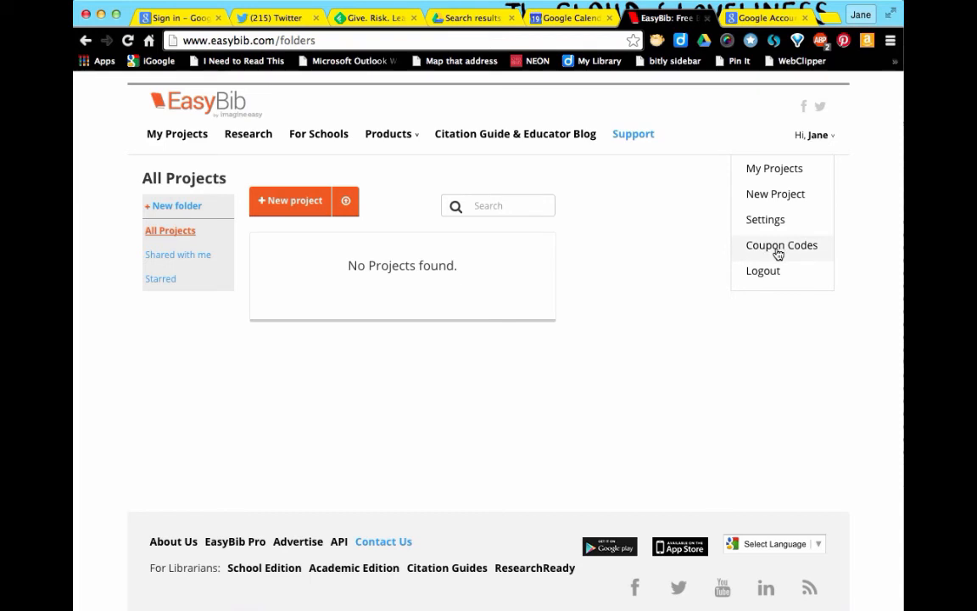
Choose Coupon Codes to reach the coupon redemption page
click(781, 244)
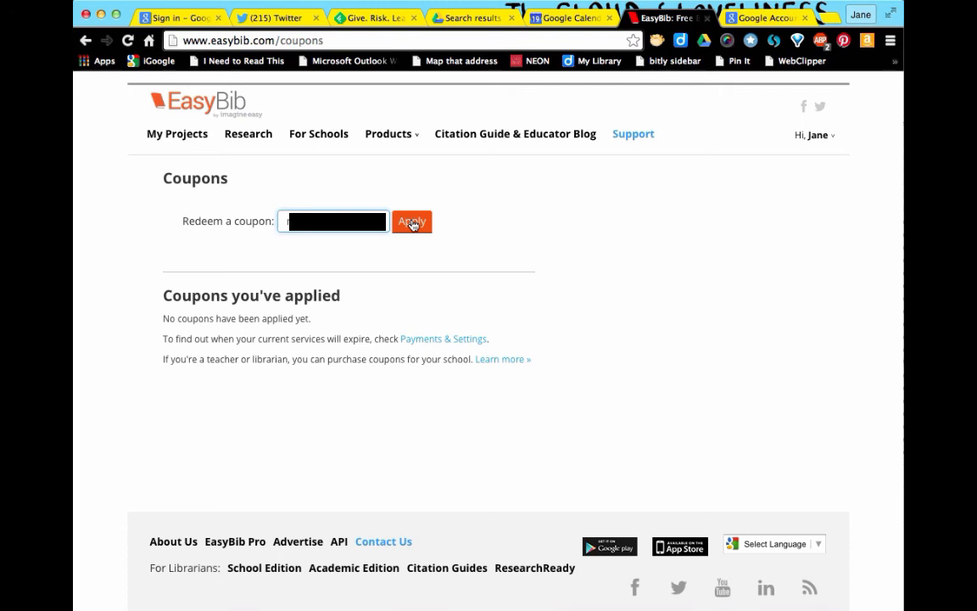
Apply the school coupon code, upgrading the account to MyBib Pro
click(411, 221)
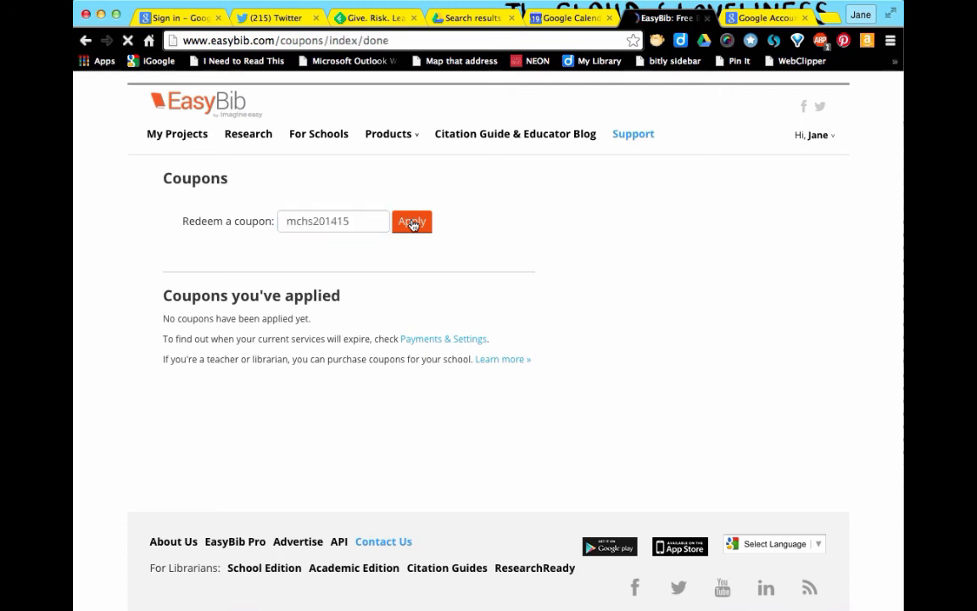
click(410, 220)
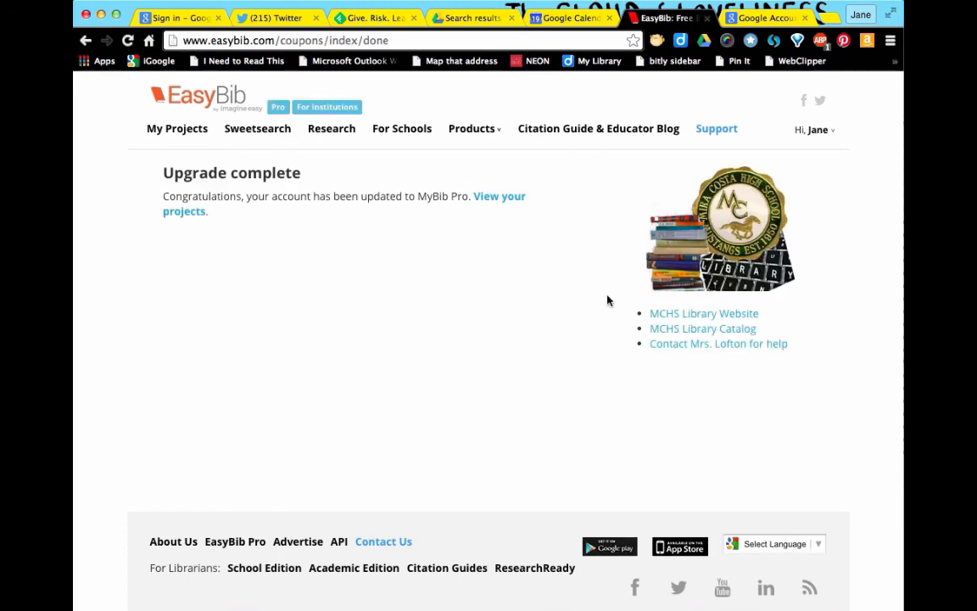